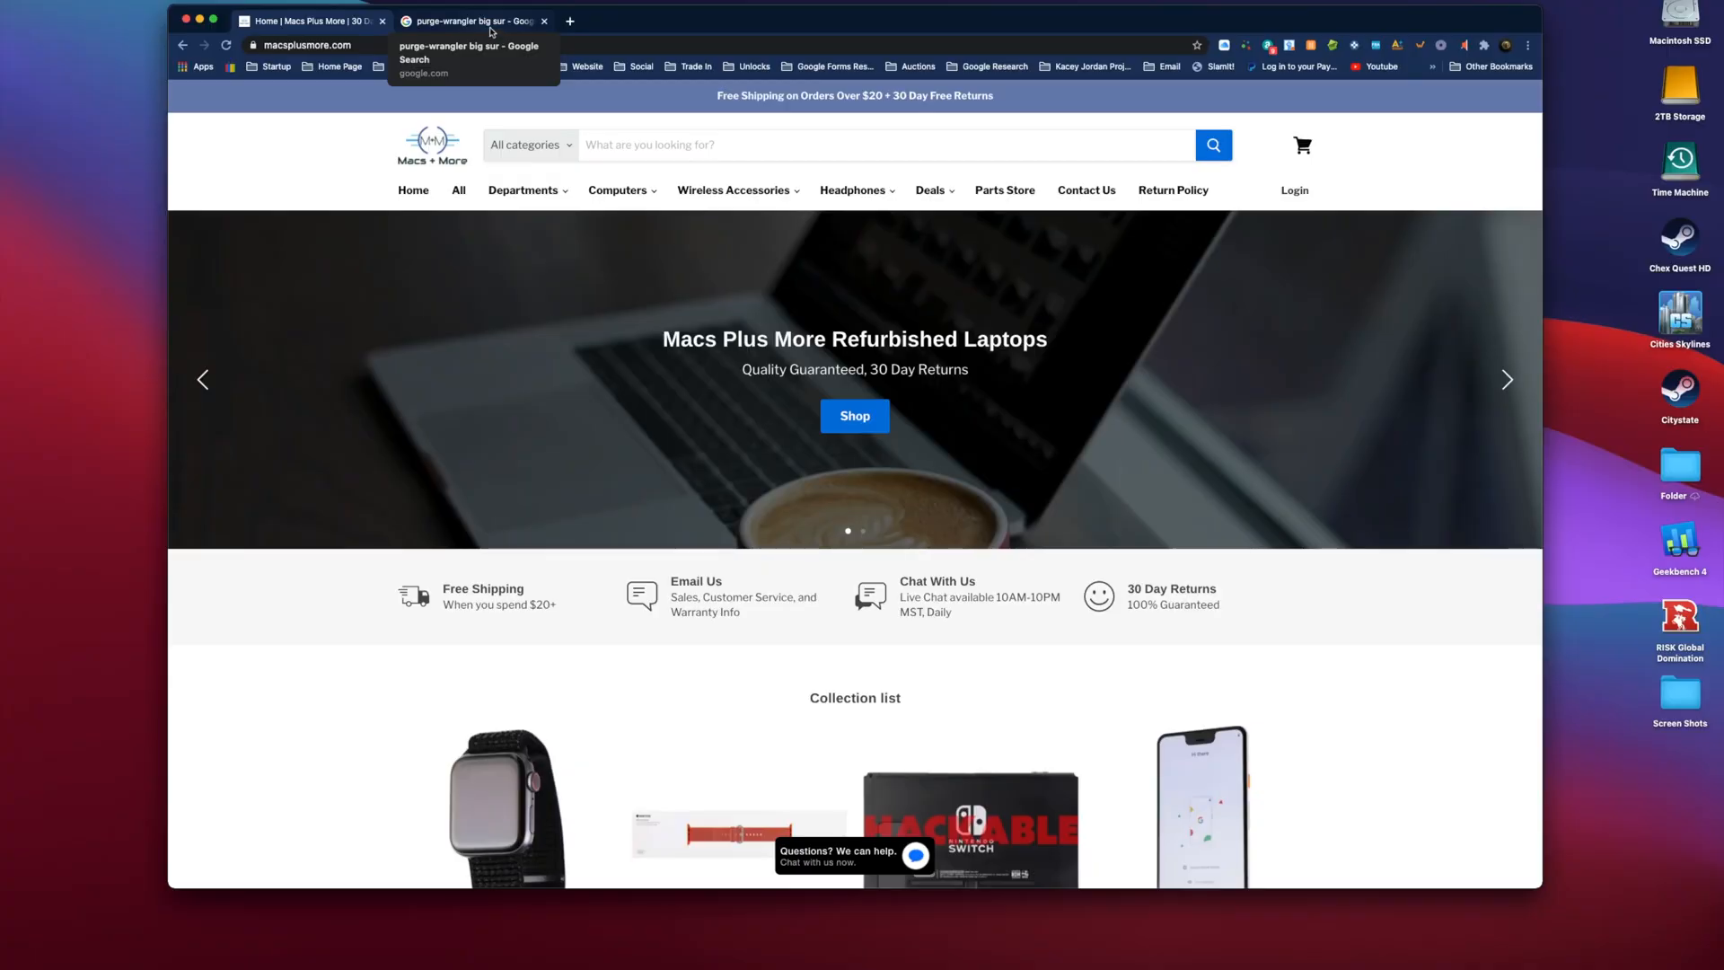
Return to the 'purge-wrangler big sur' search results and choose the eGPU.io result.
left_click(467, 21)
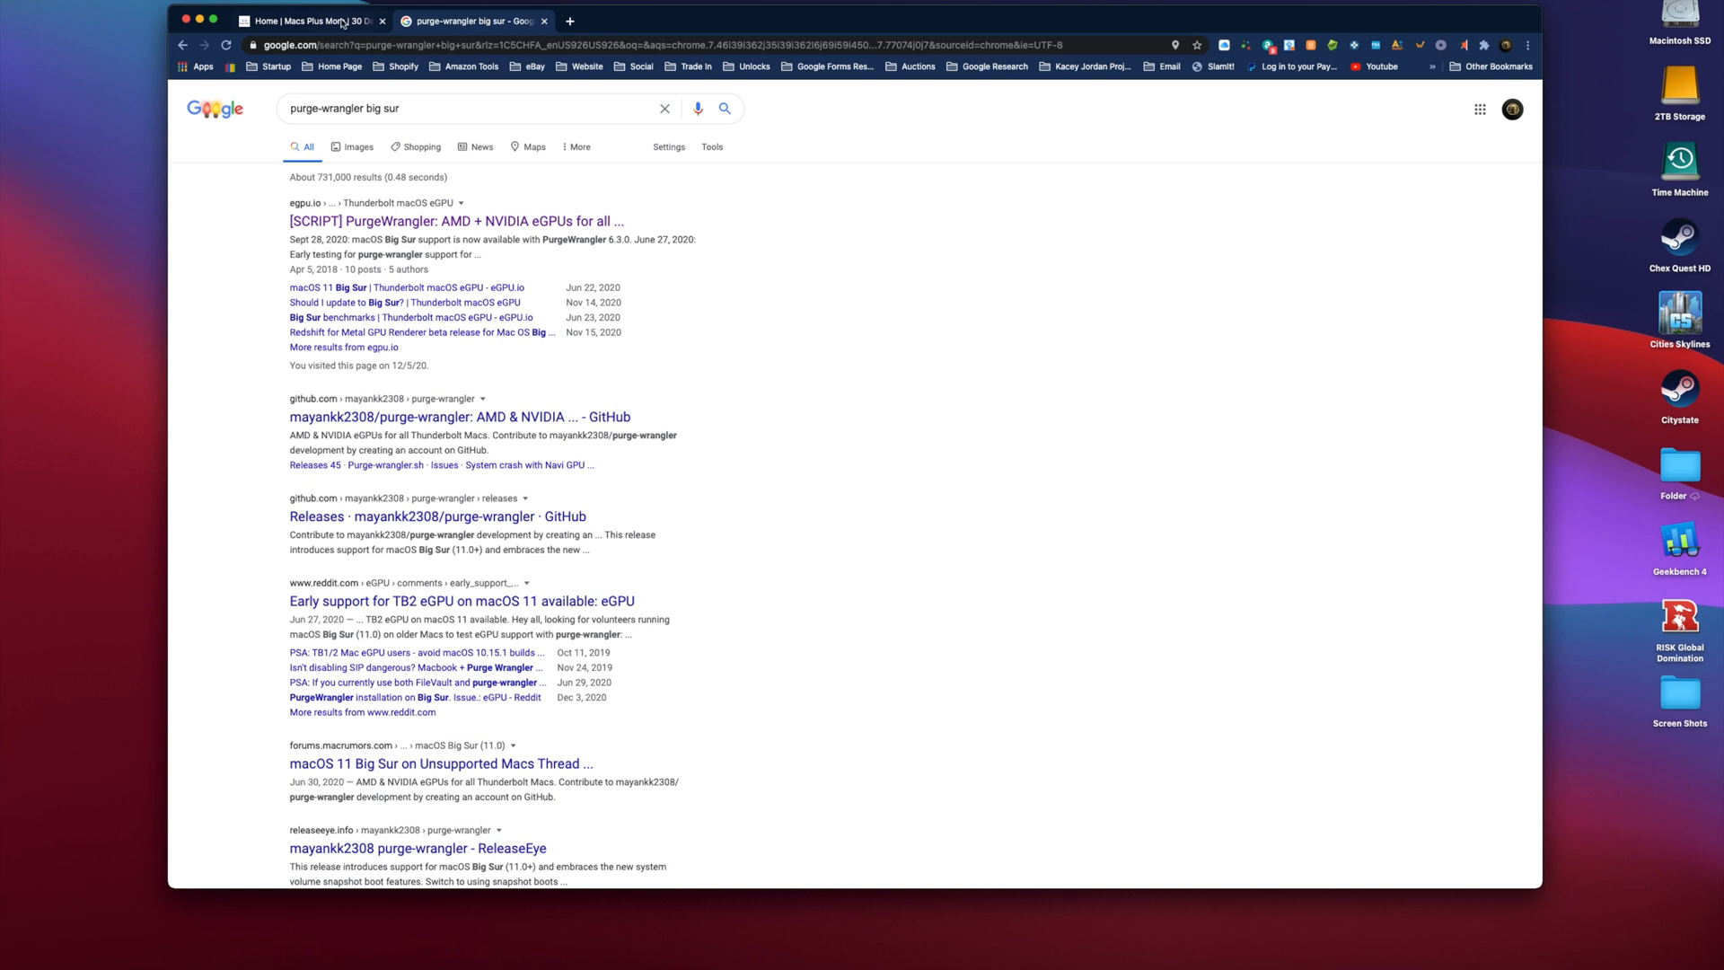
left_click(449, 108)
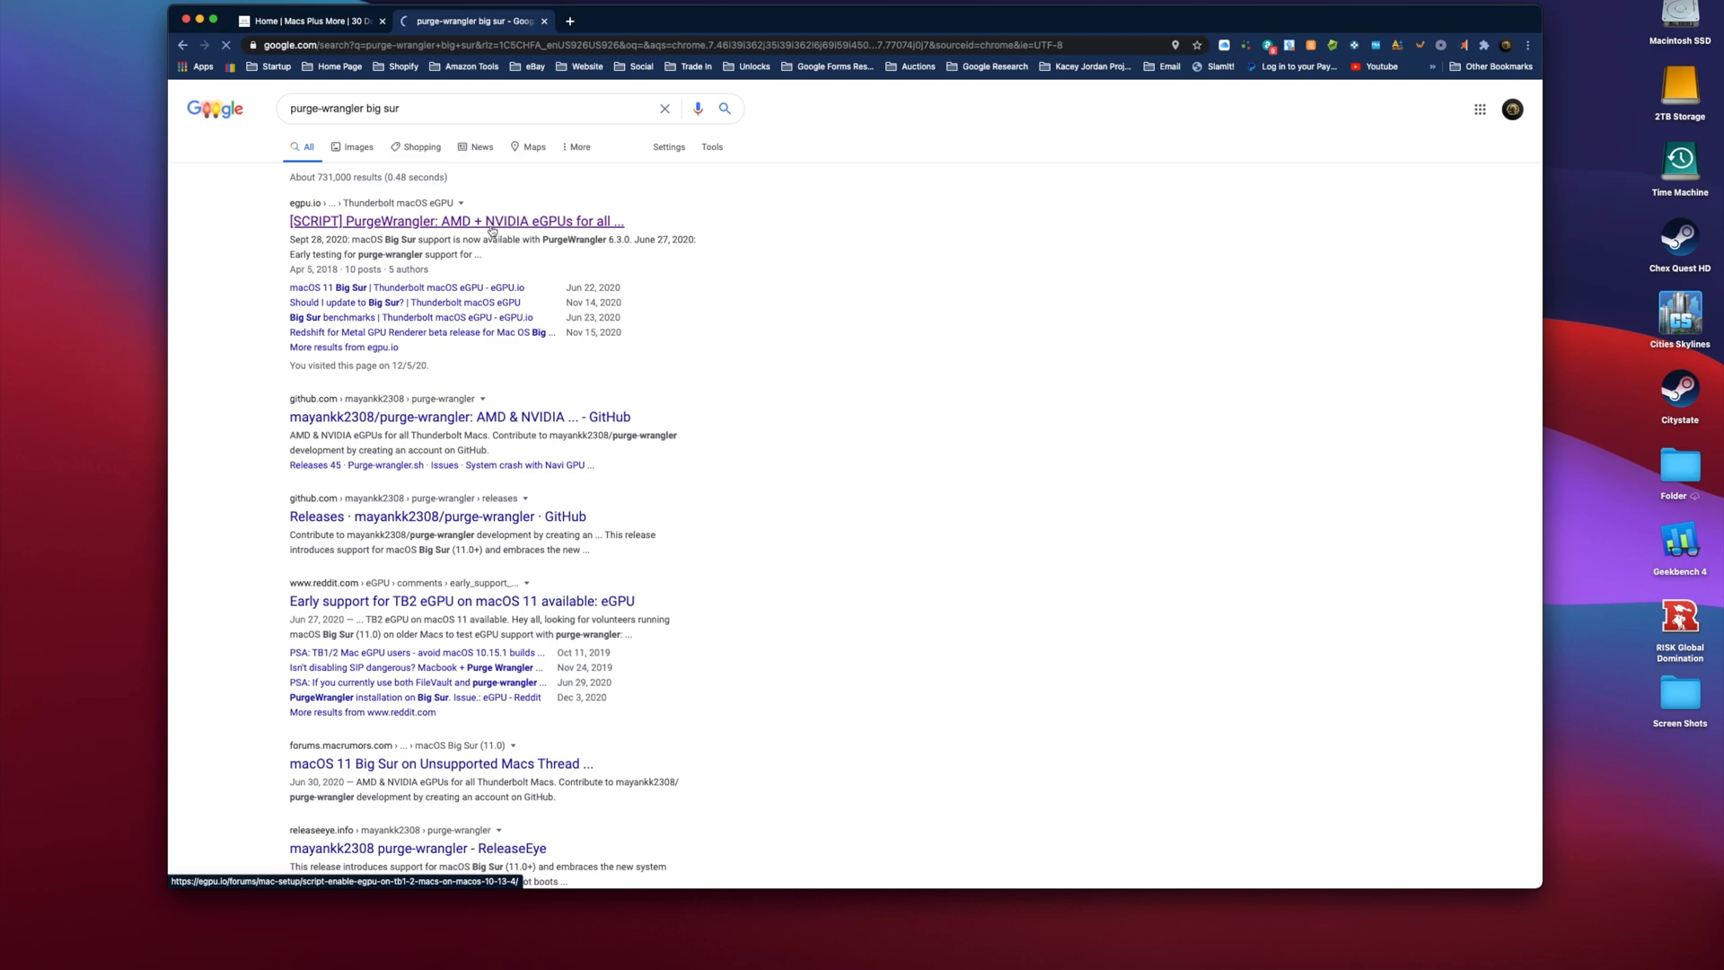
From the eGPU.io PurgeWrangler thread, follow the Script Wiki 'Beginner's Guide' link to GitHub.
left_click(488, 221)
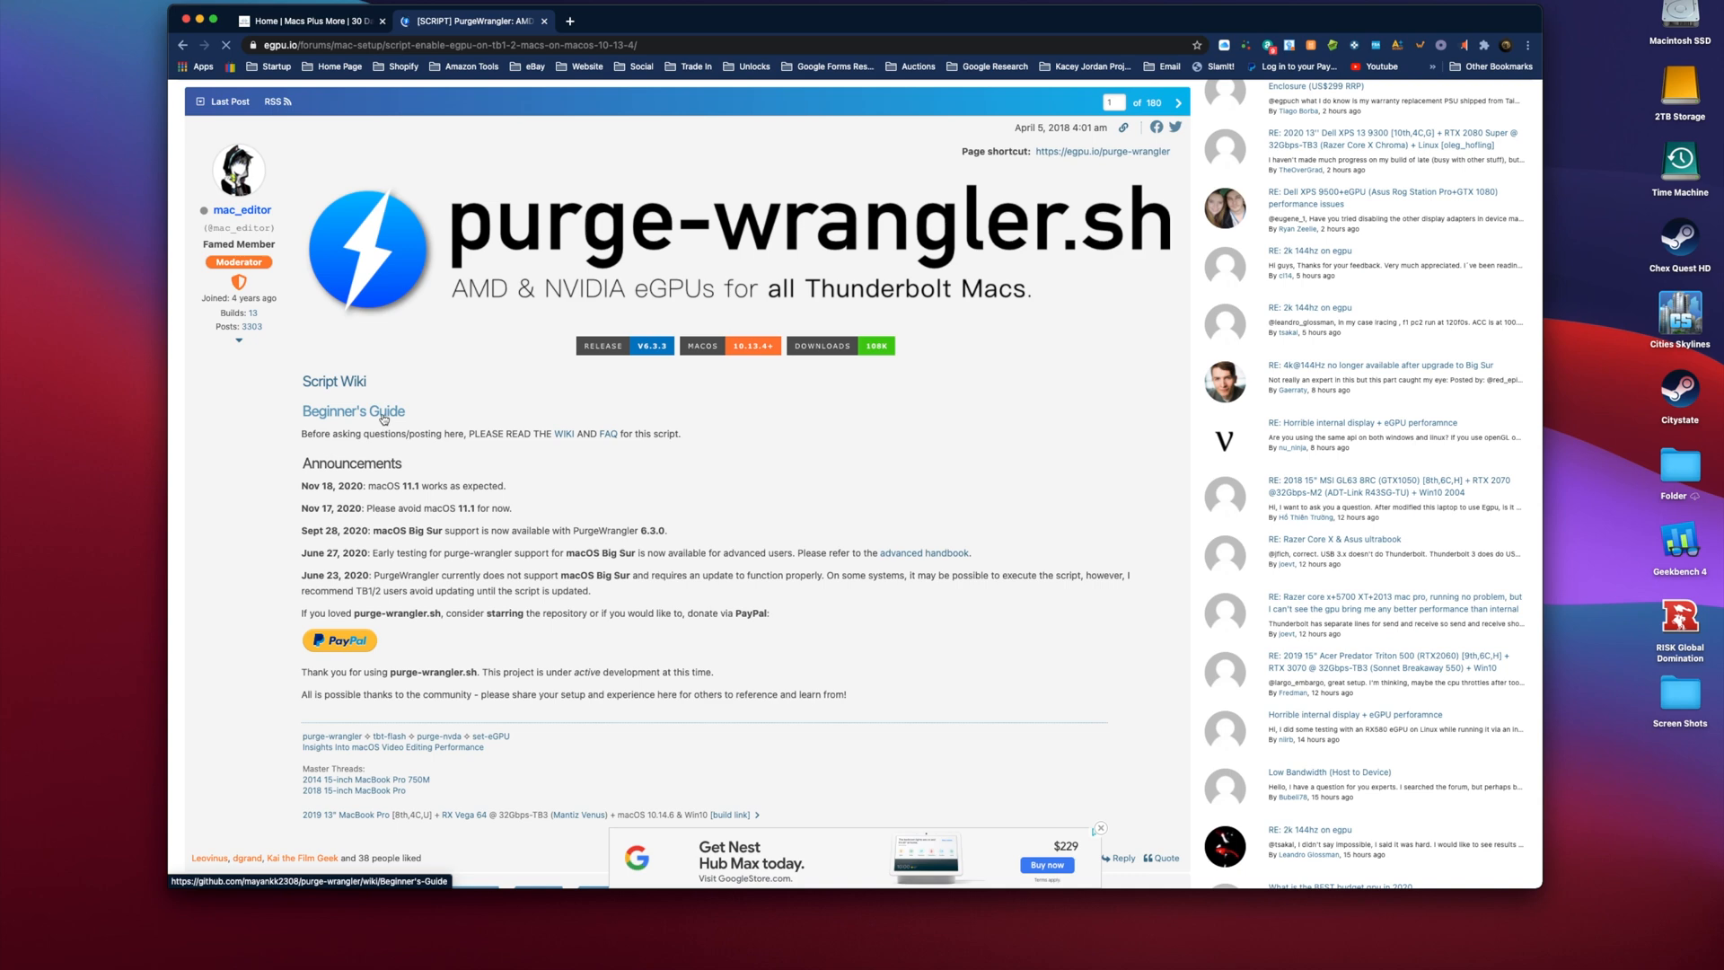
left_click(352, 411)
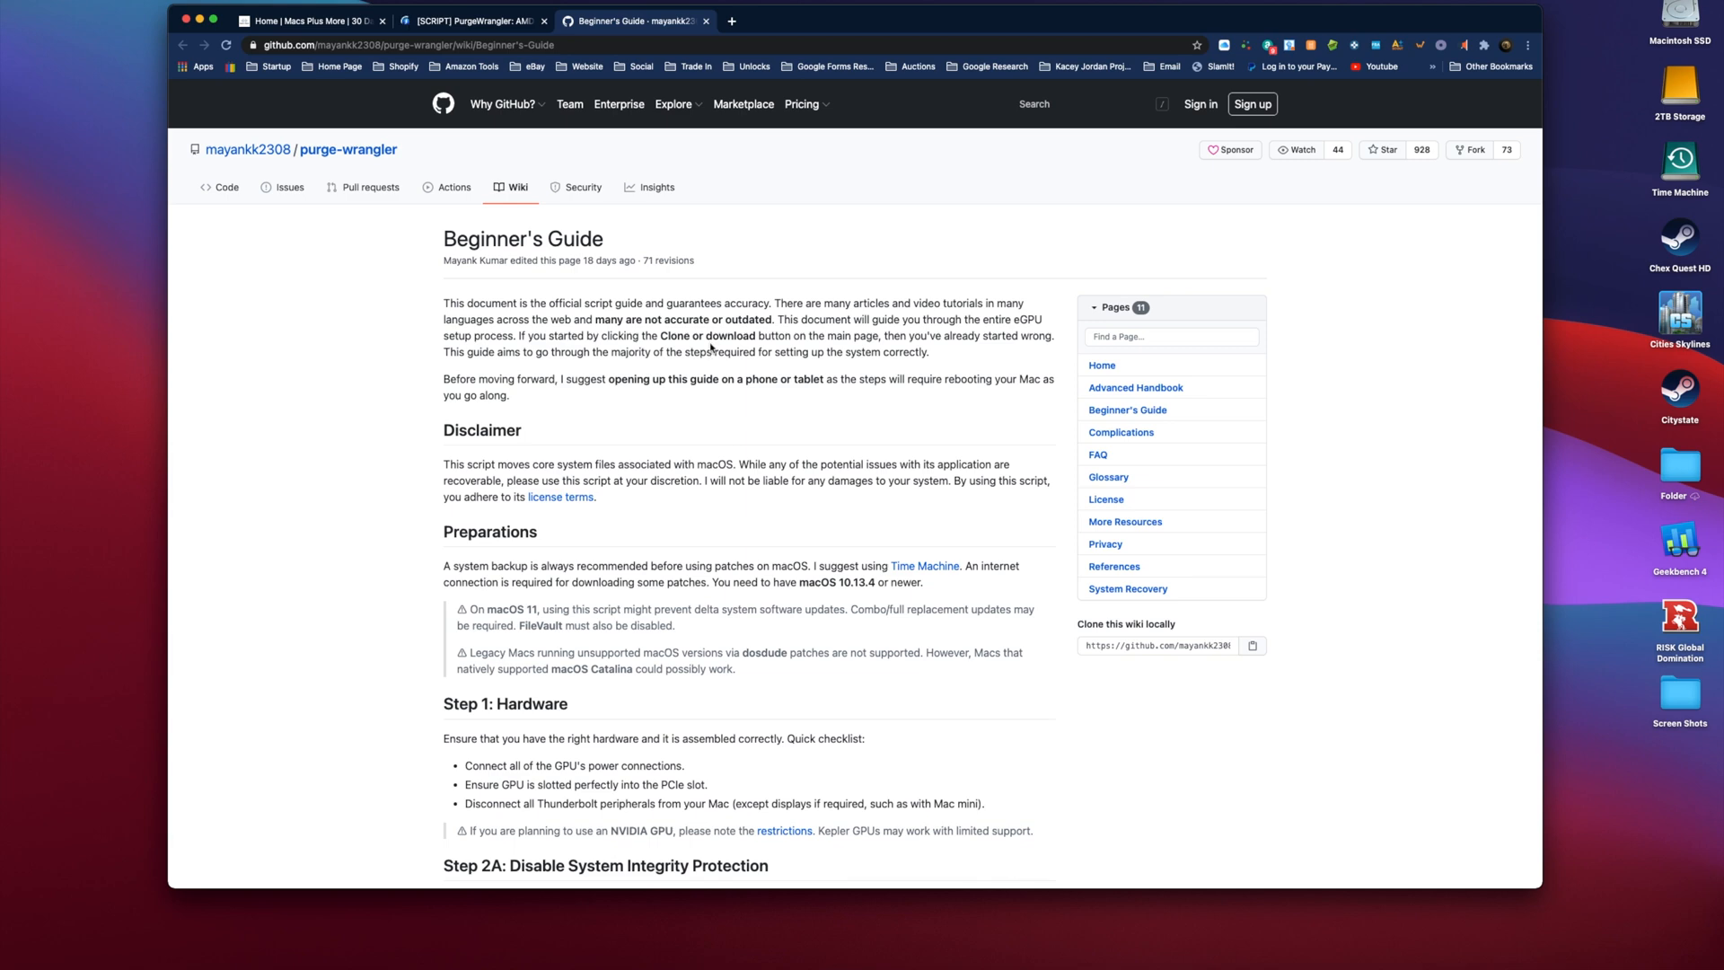
Scroll the wiki down until Step 2A with its csrutil commands sits near the top.
scroll("down", 3)
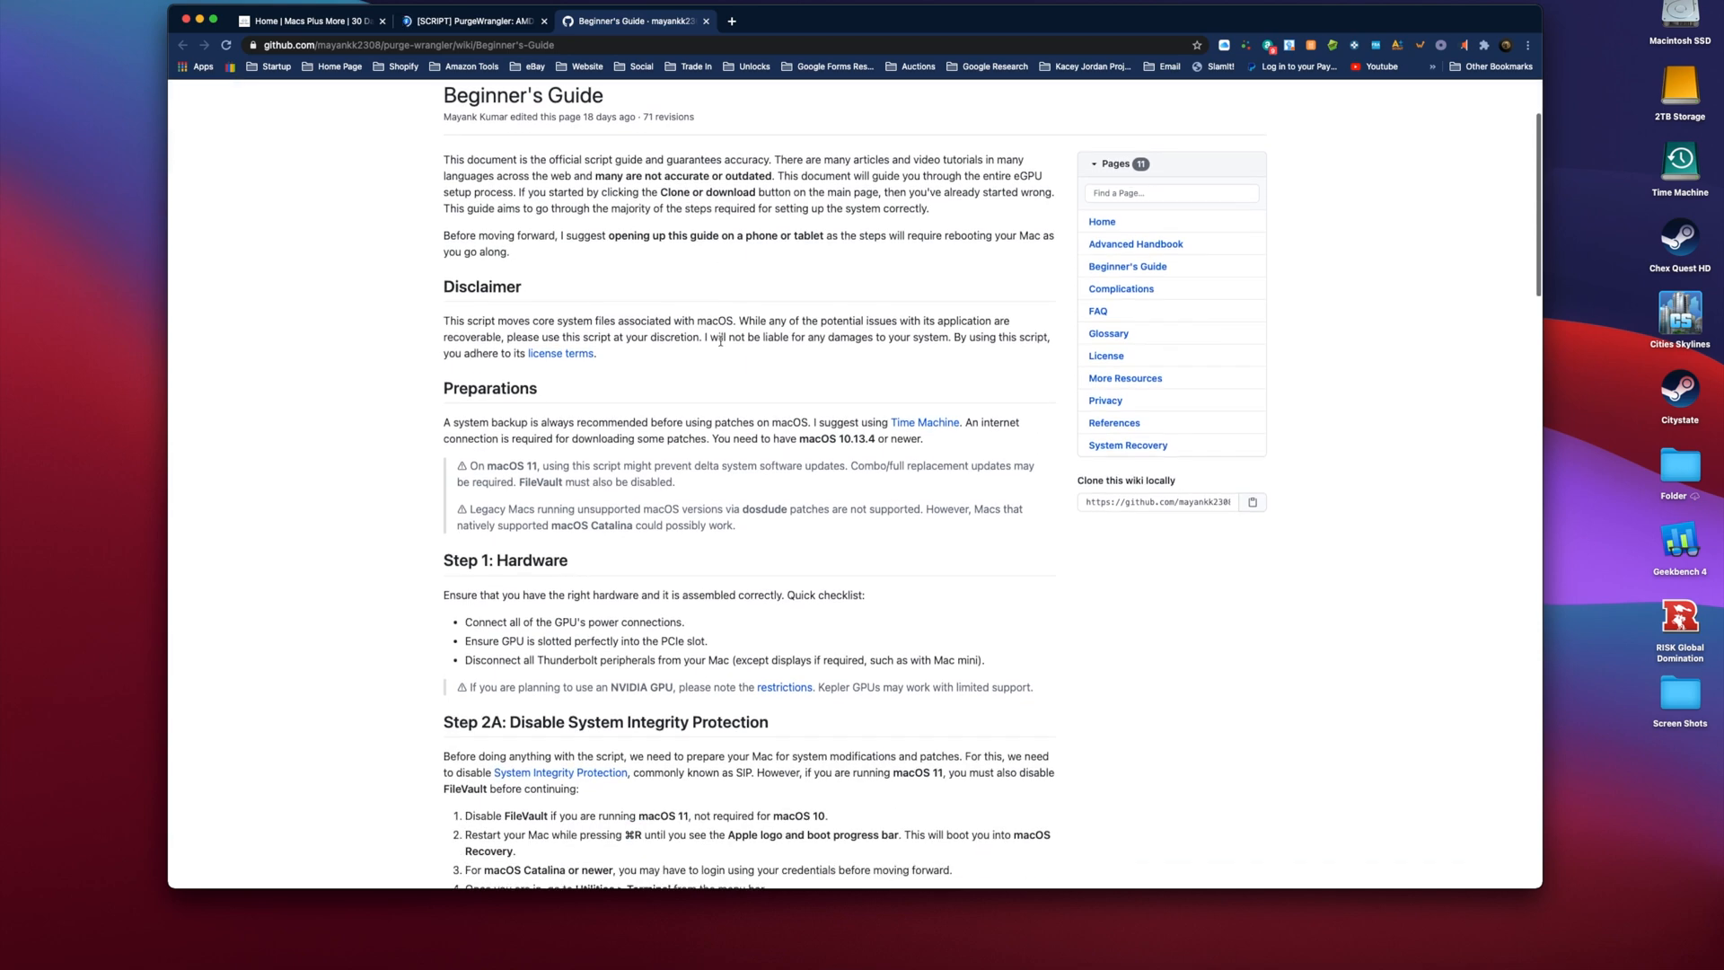
scroll("down", 3)
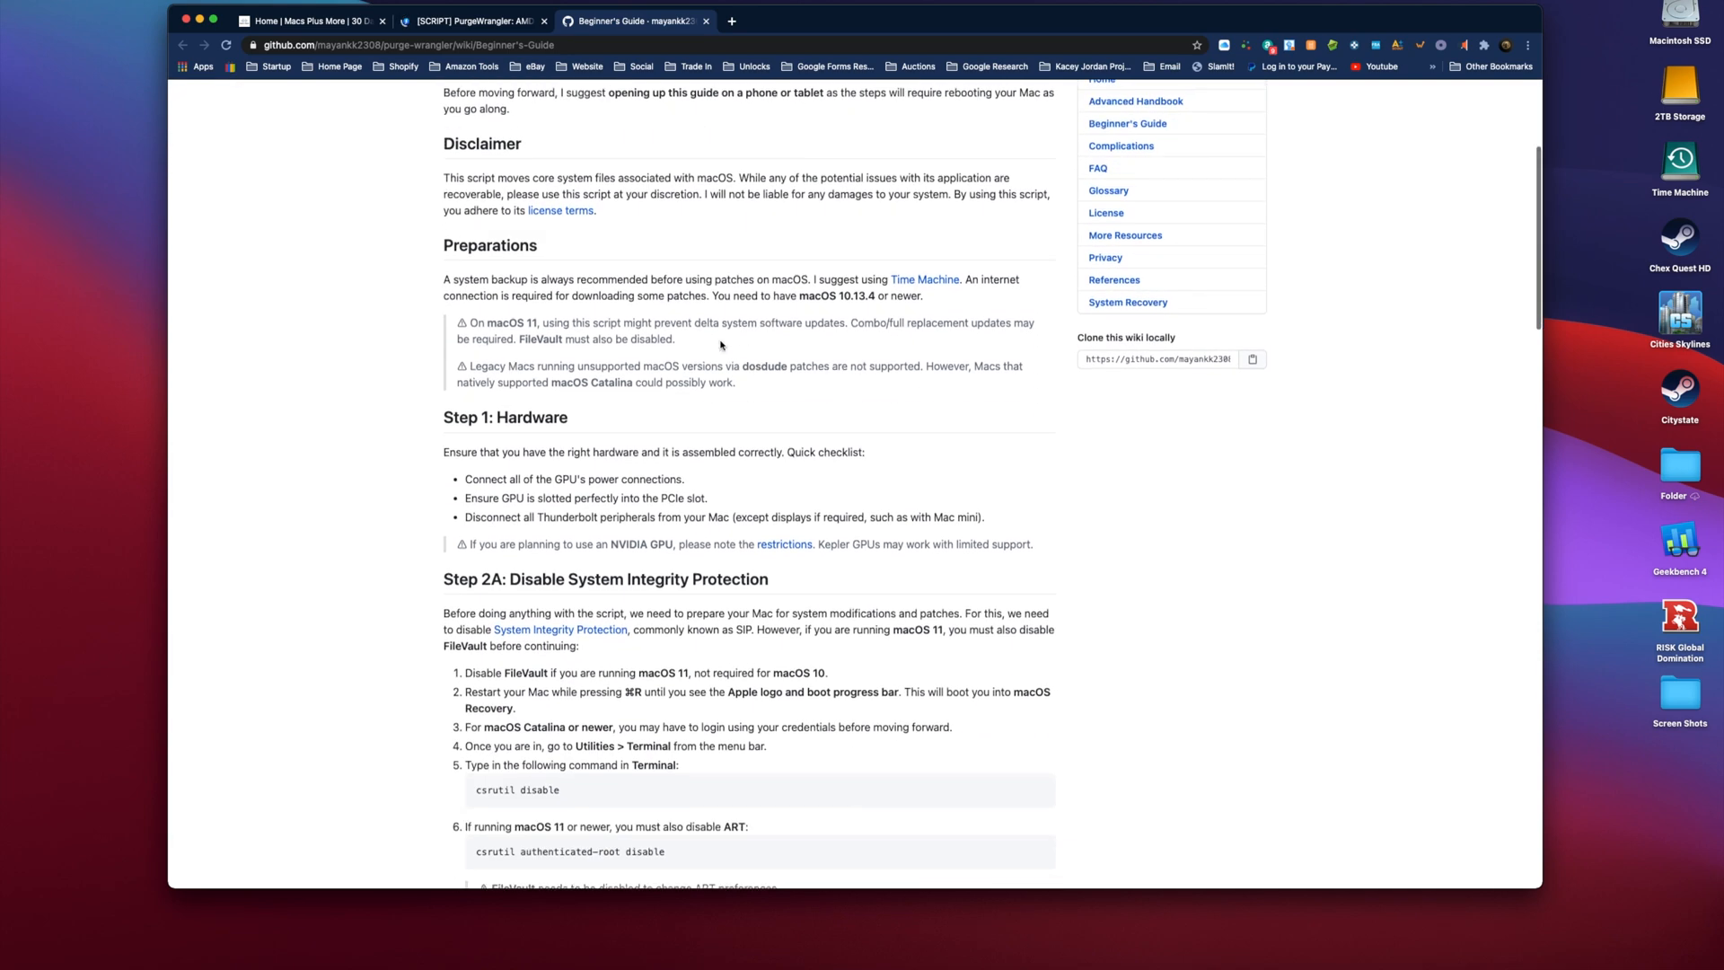
scroll("down", 3)
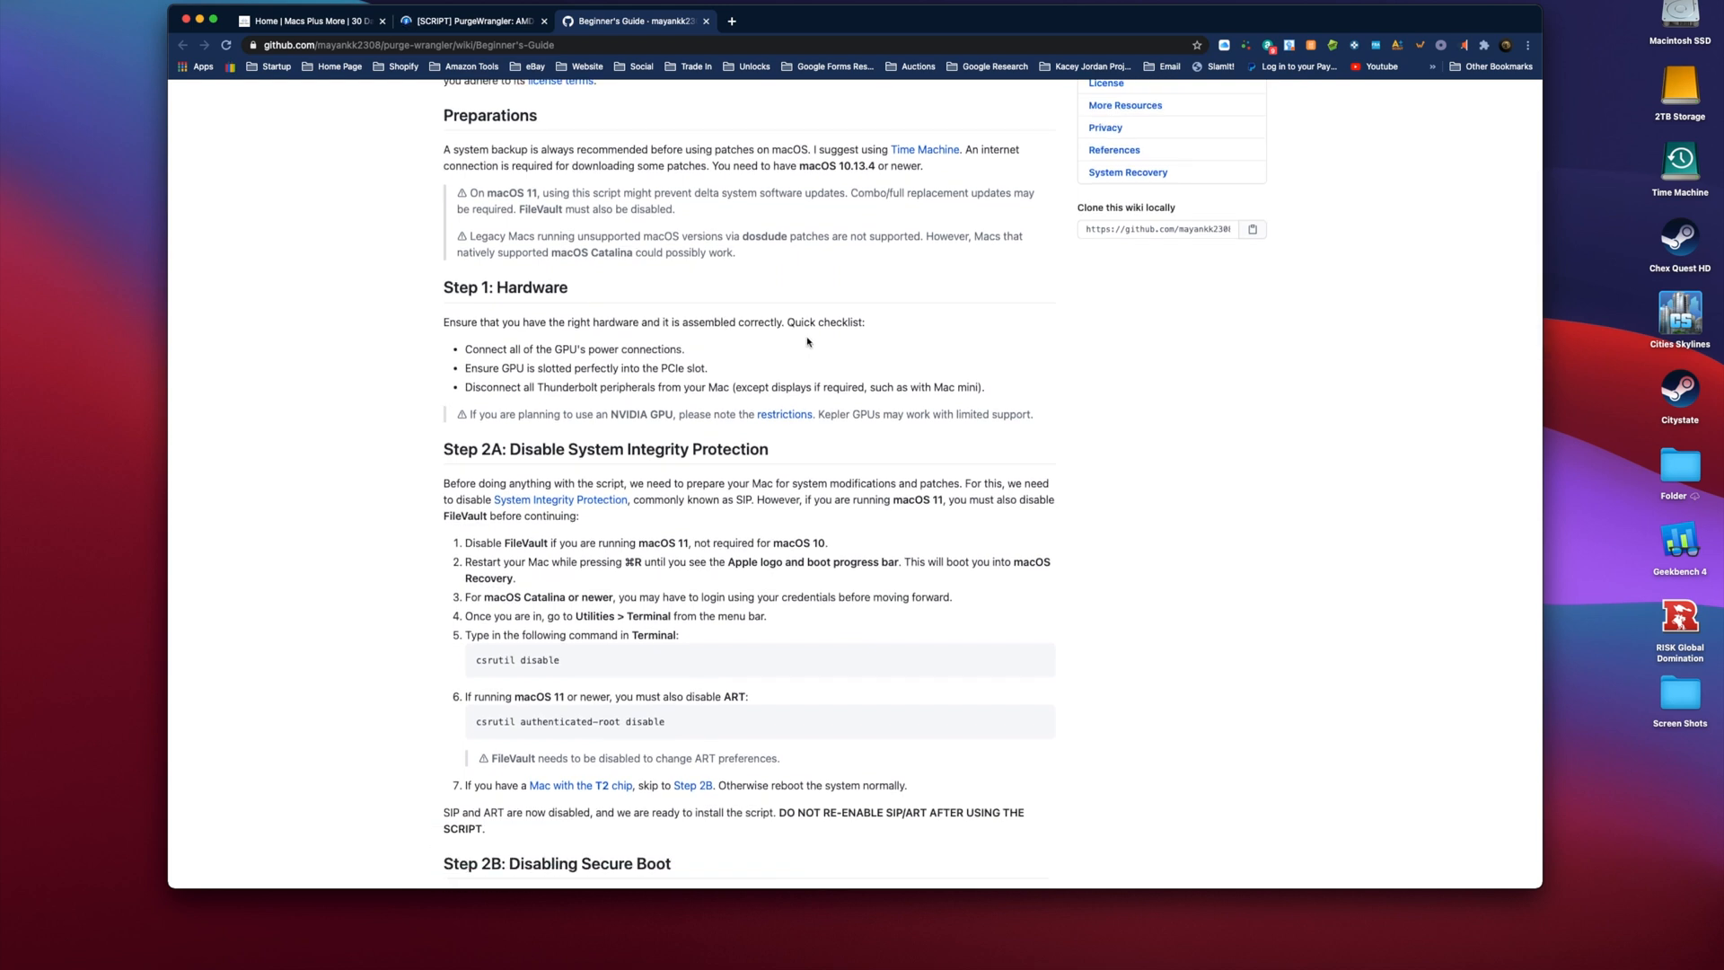
mouse_move(804, 402)
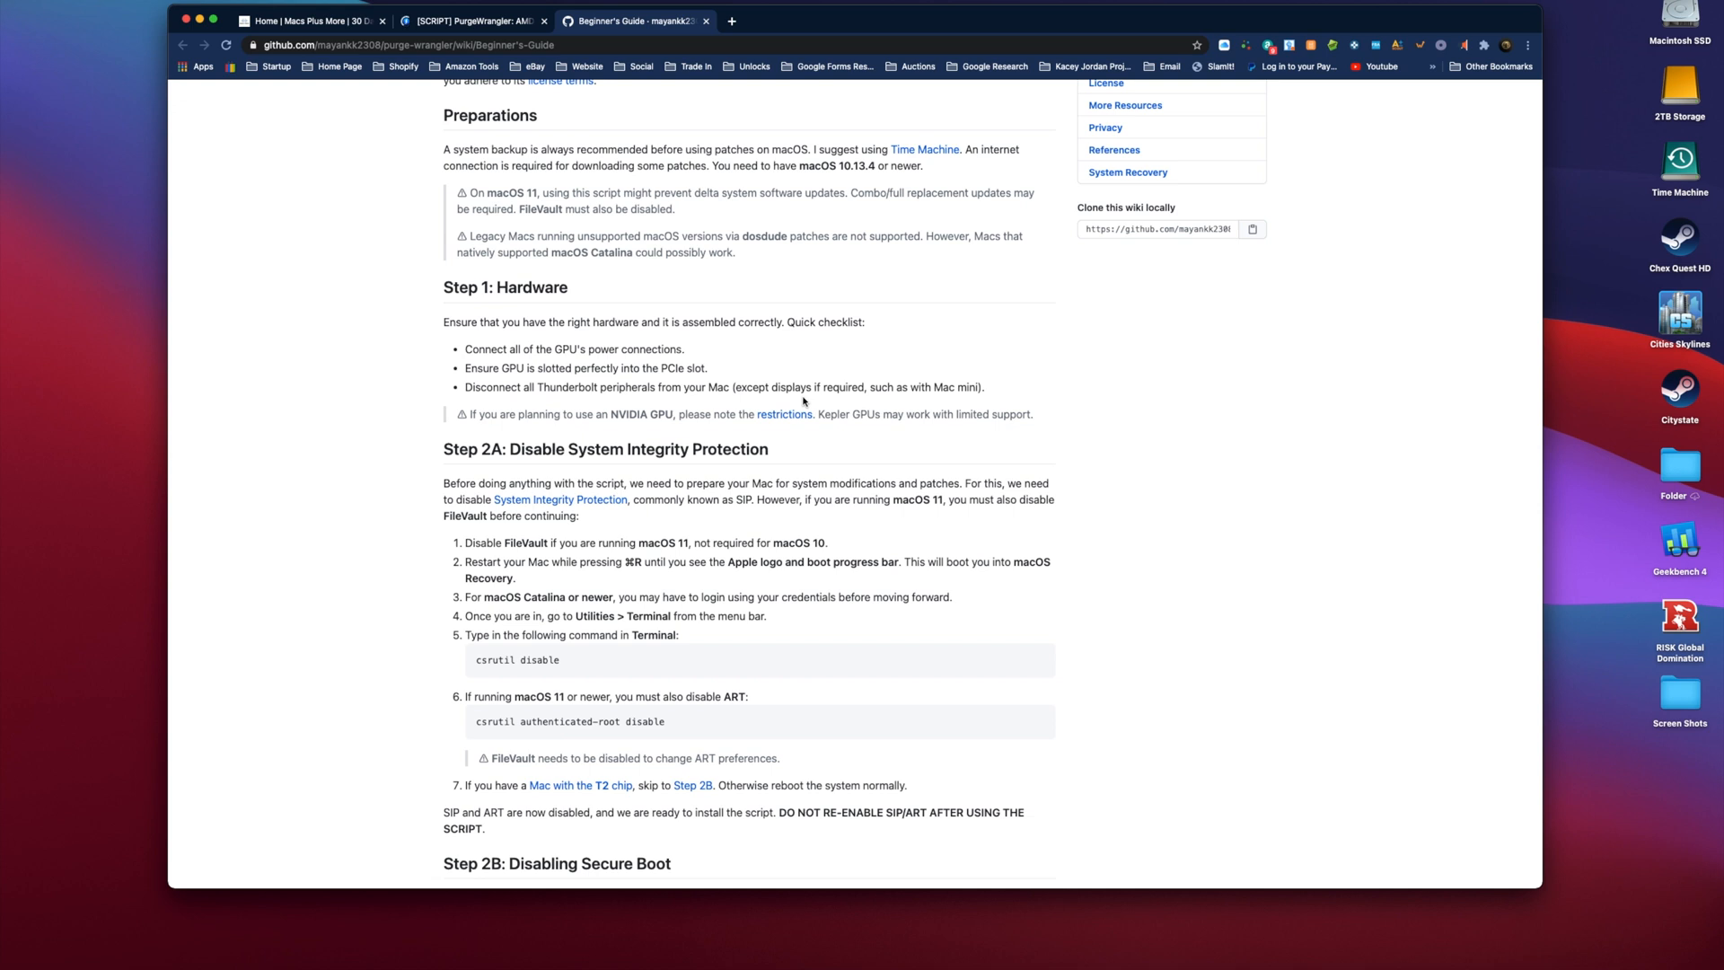
scroll("down", 3)
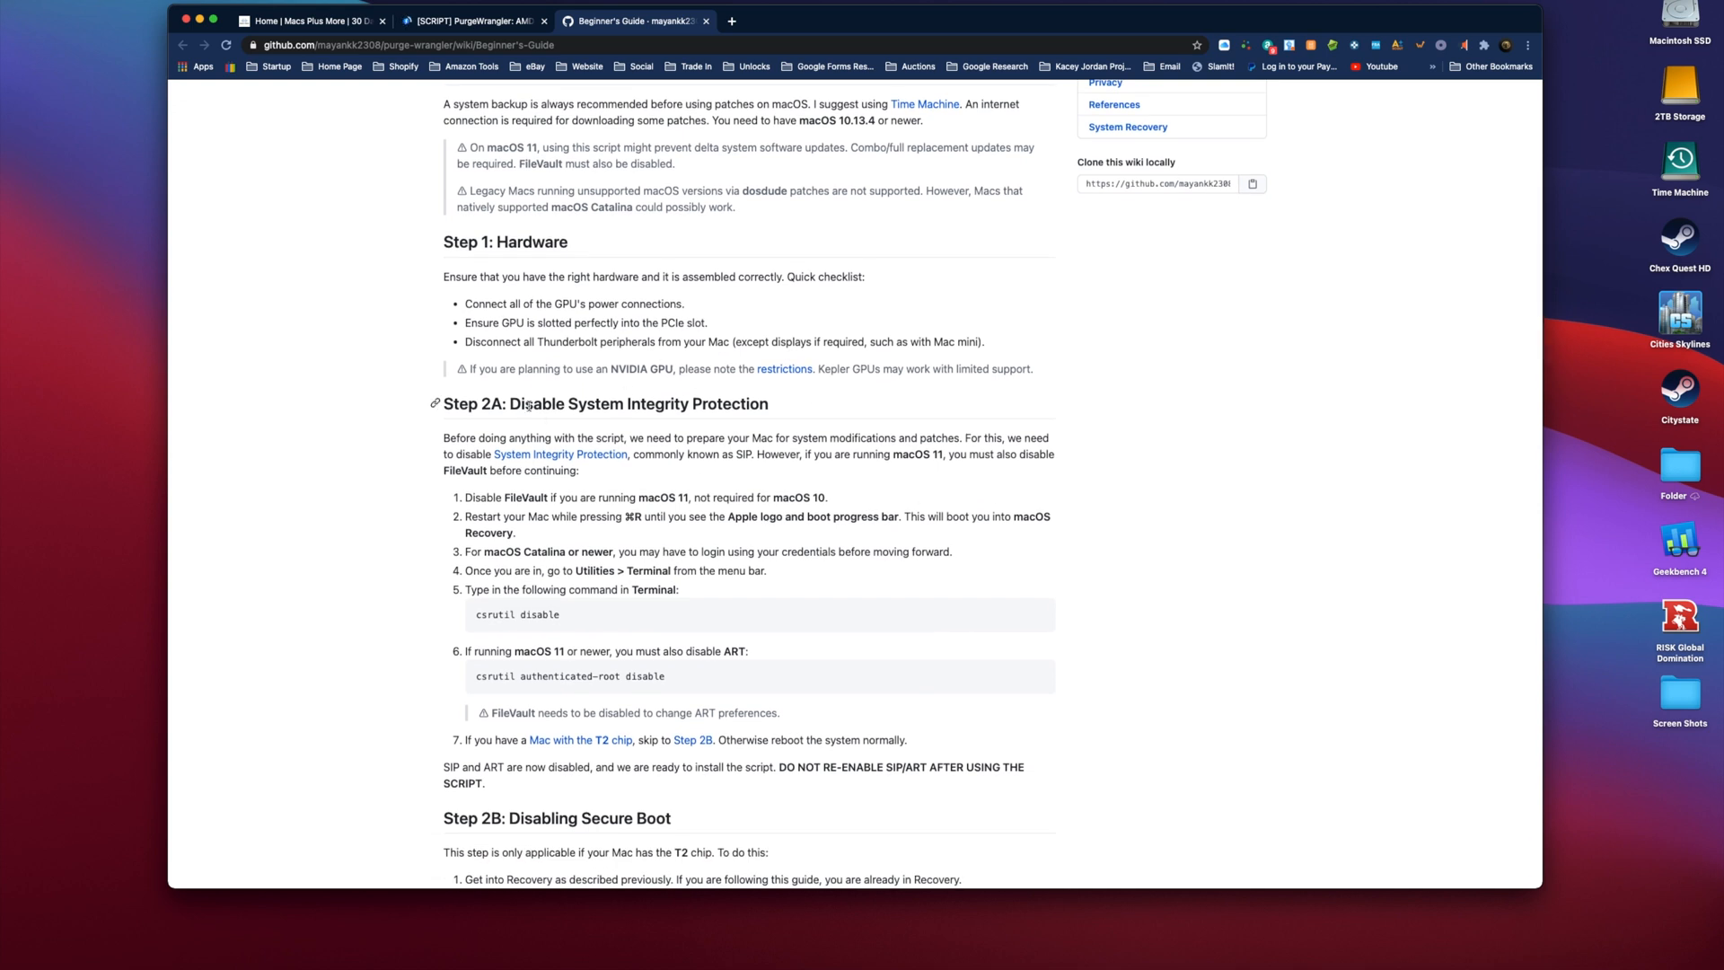